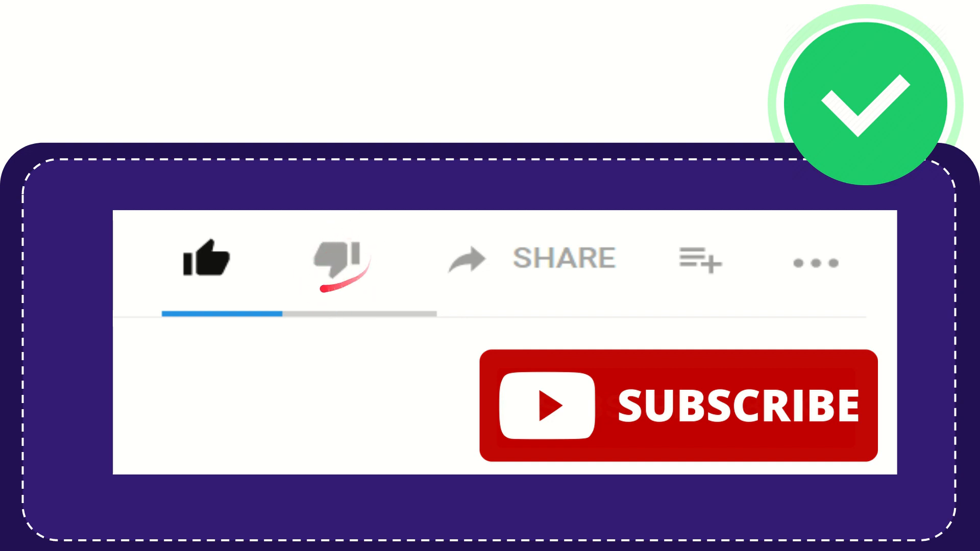
{"action": "left_click", "coordinate": [341, 259]}
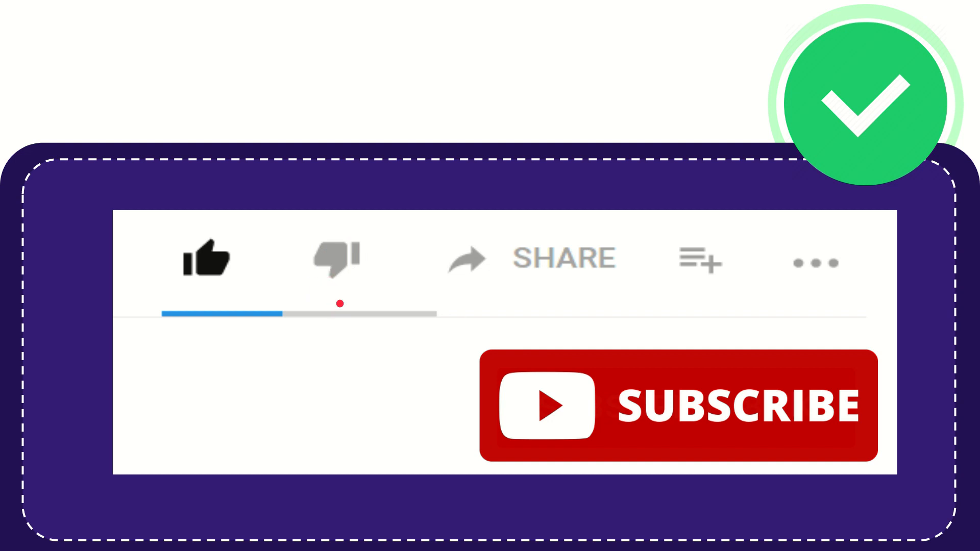
{"action": "left_click", "coordinate": [563, 259]}
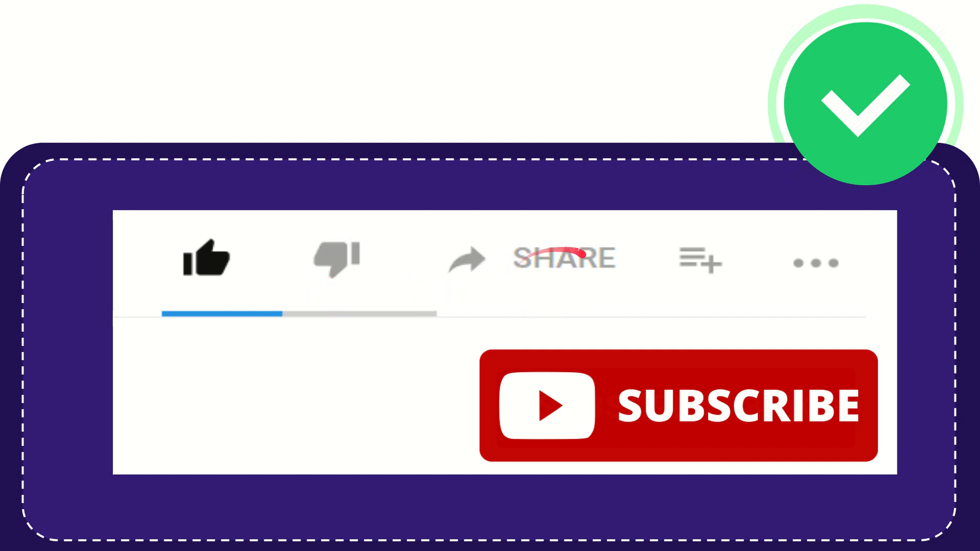